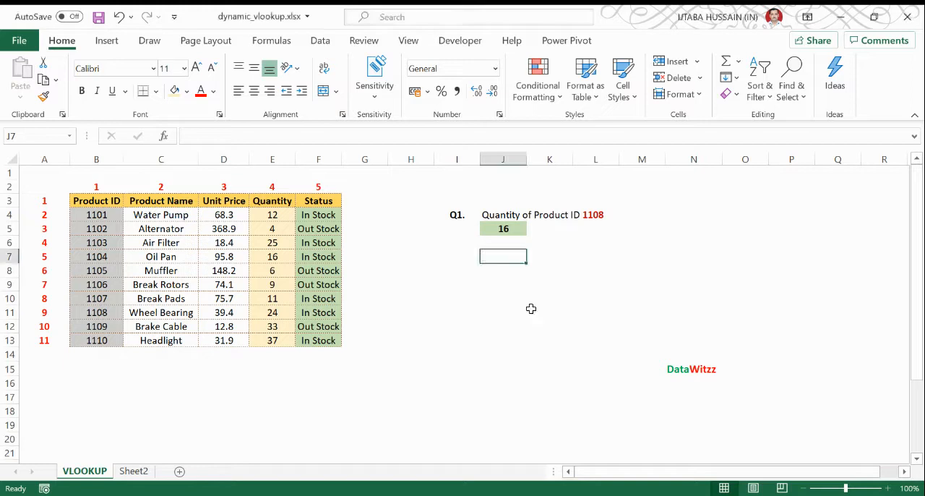
mouse_move(526, 308)
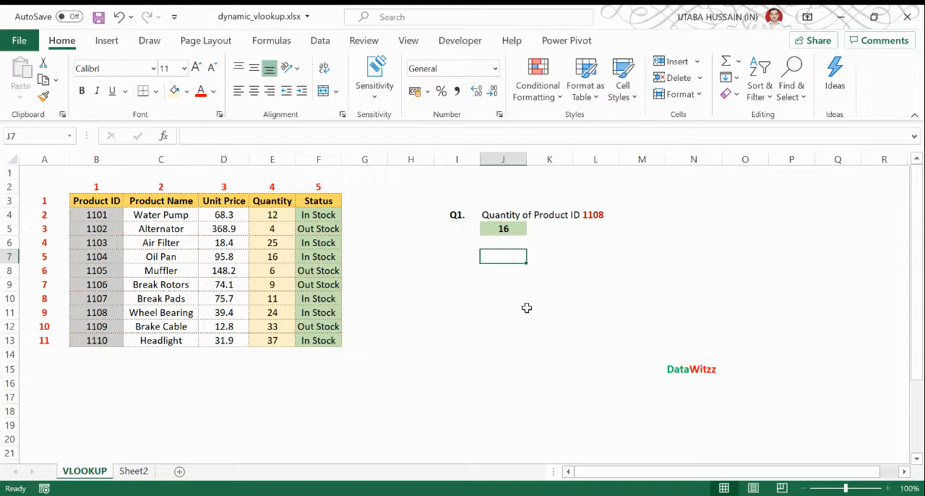
- Label I7 with 1108 and enter =VLOOKUP(1108,B3:E13,4,0) in J7, confirming quantity 24
left_click(457, 257)
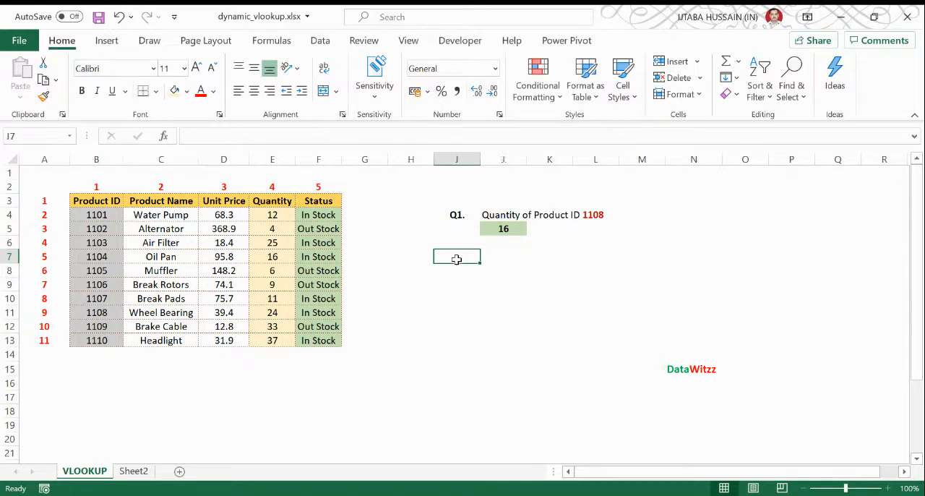
type("1108")
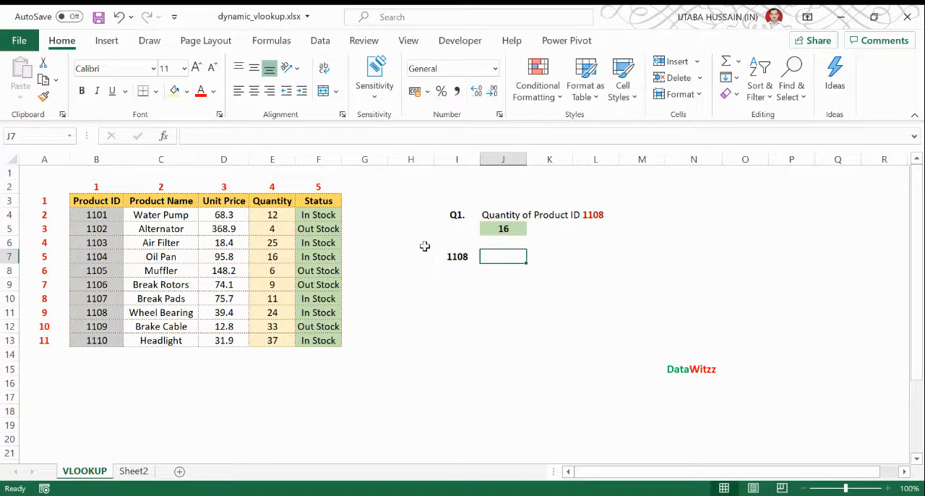
left_click(271, 214)
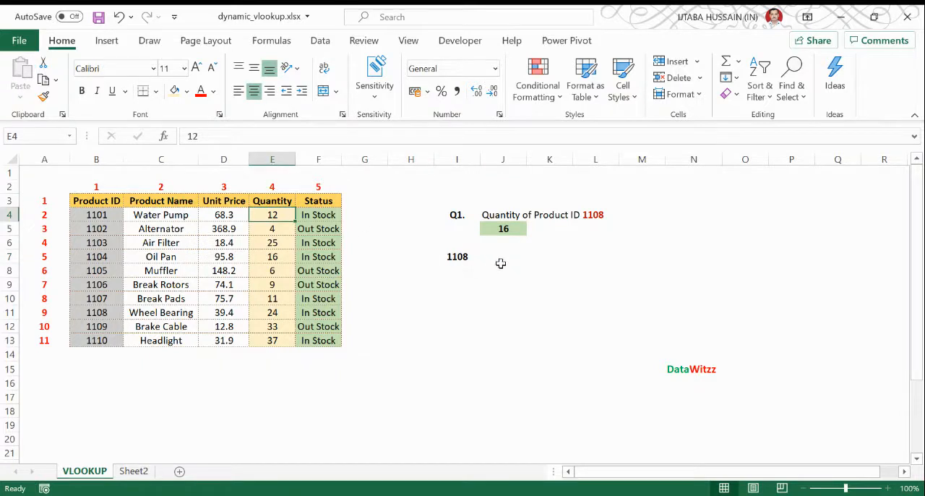
type("=vl")
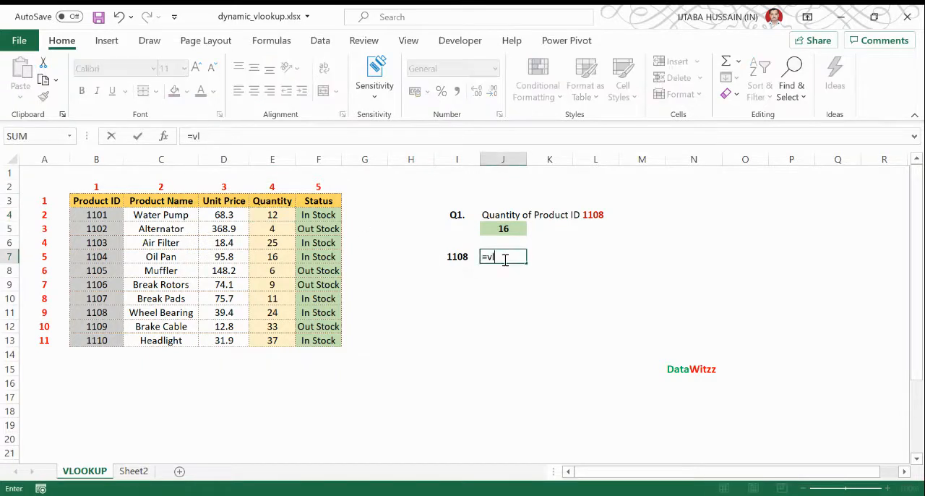
type("VLOOKUP(")
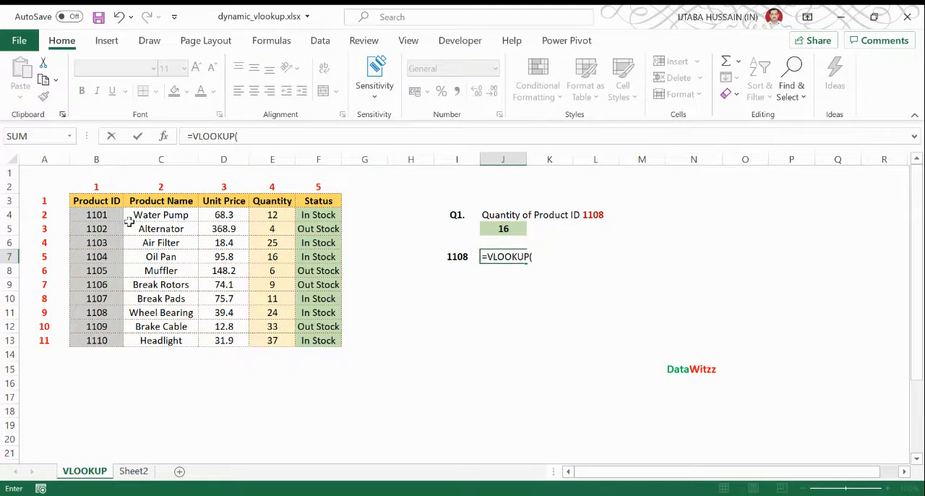
left_click(96, 200)
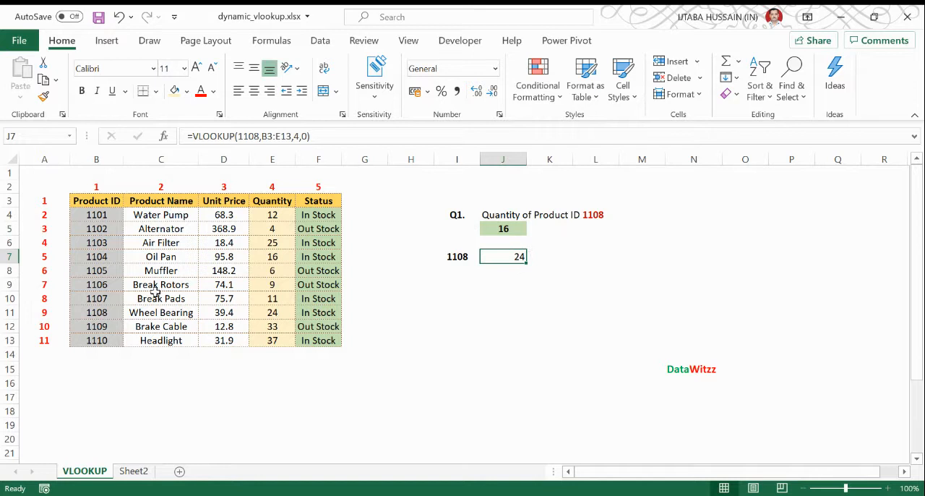
left_click(96, 312)
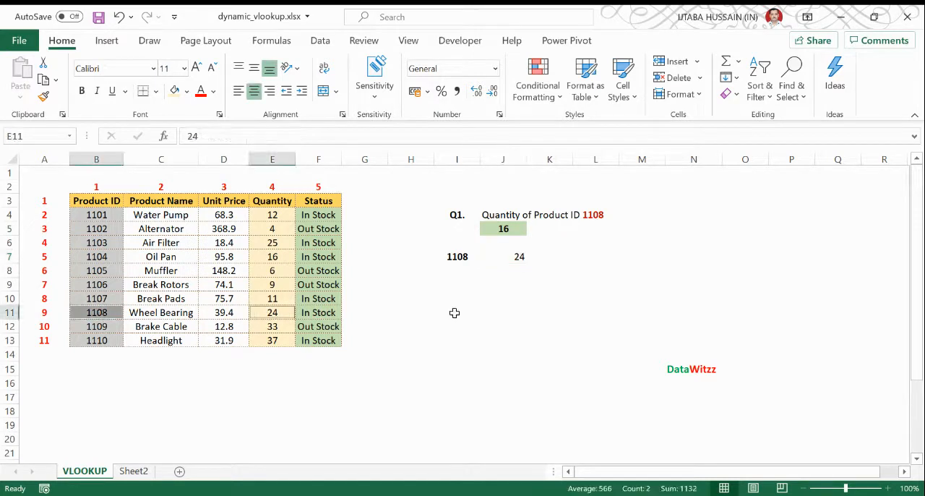
left_click(503, 255)
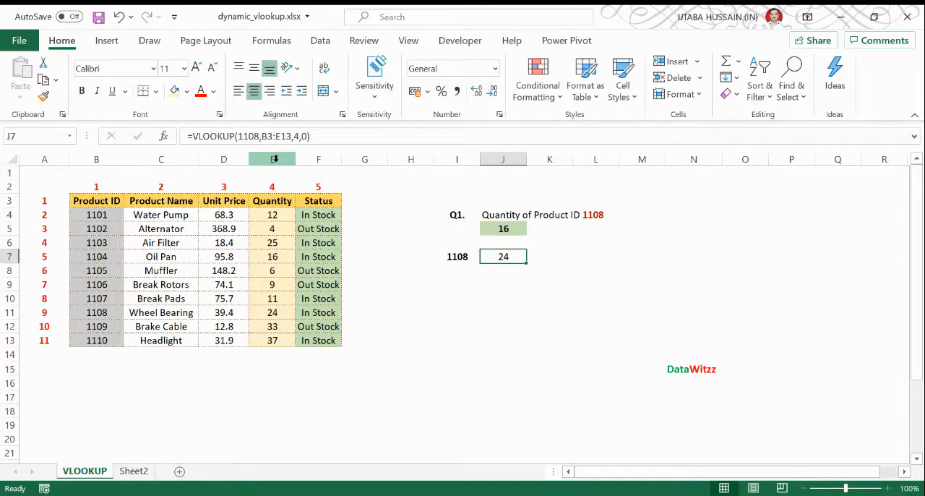
- Insert a blank column before Quantity and confirm the 1108 lookup now returns 0
left_click(271, 159)
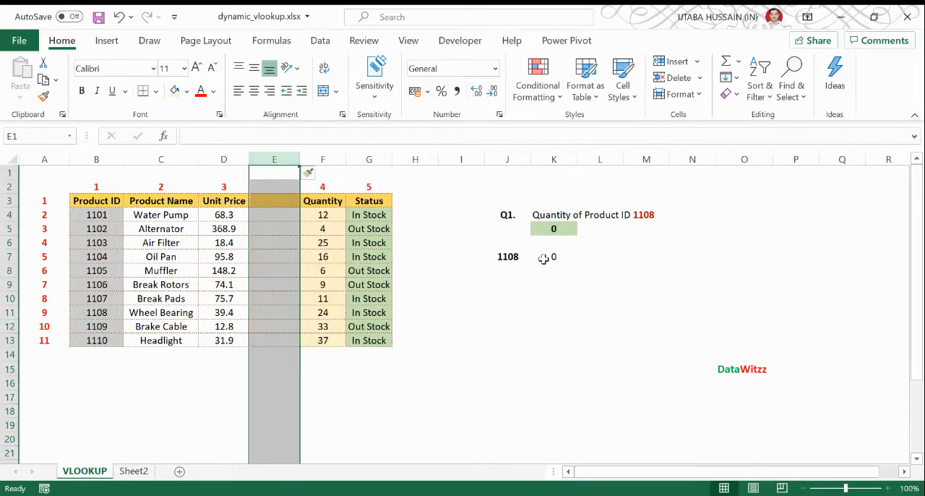
left_click(553, 257)
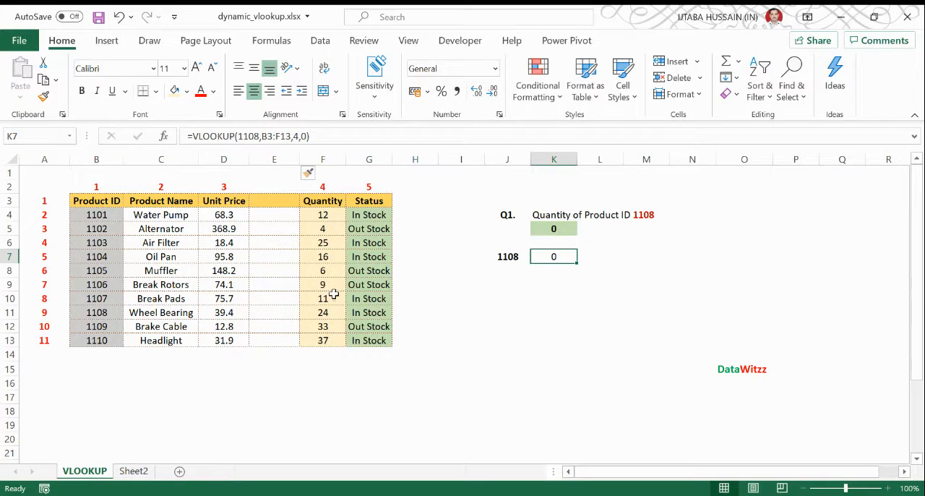
mouse_move(276, 166)
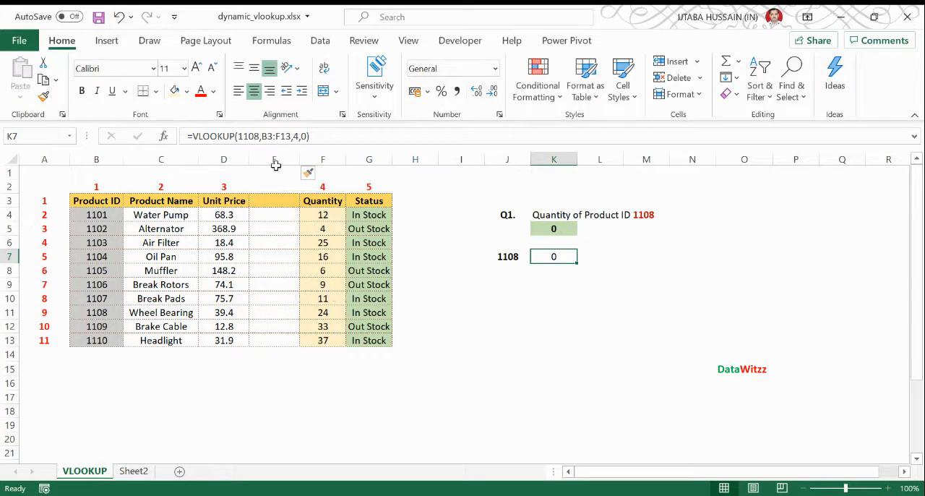
left_click(322, 270)
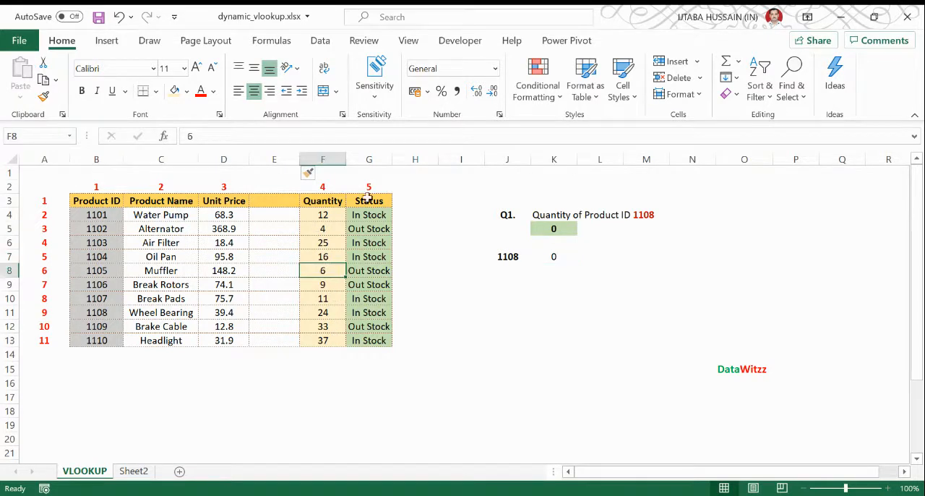
- Select and copy the Status column range G3:G13
left_click(369, 200)
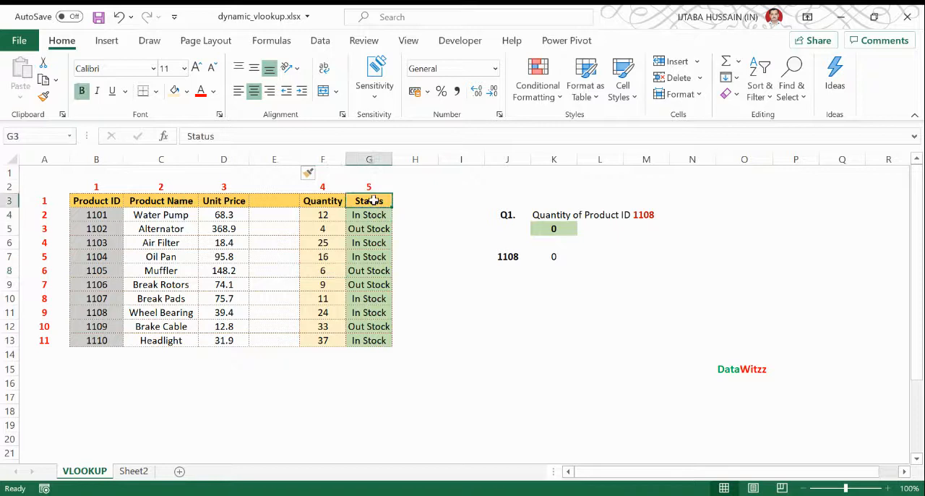
left_click(368, 326)
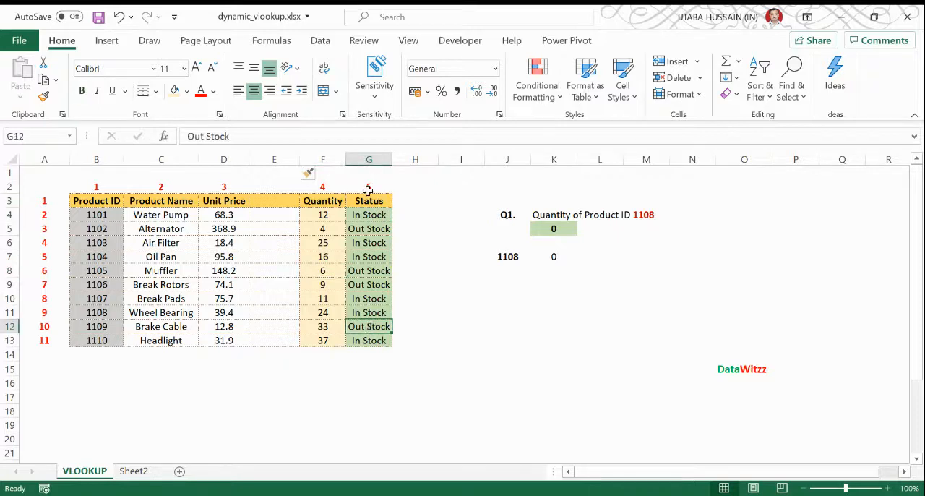
left_click(368, 200)
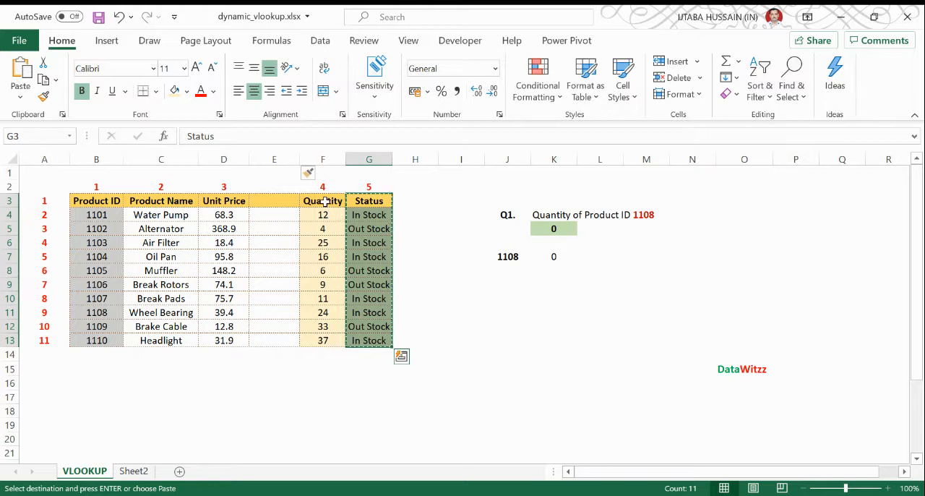
- Move the Quantity column back before Status so the lookups return 16 and 24 again
right_click(322, 200)
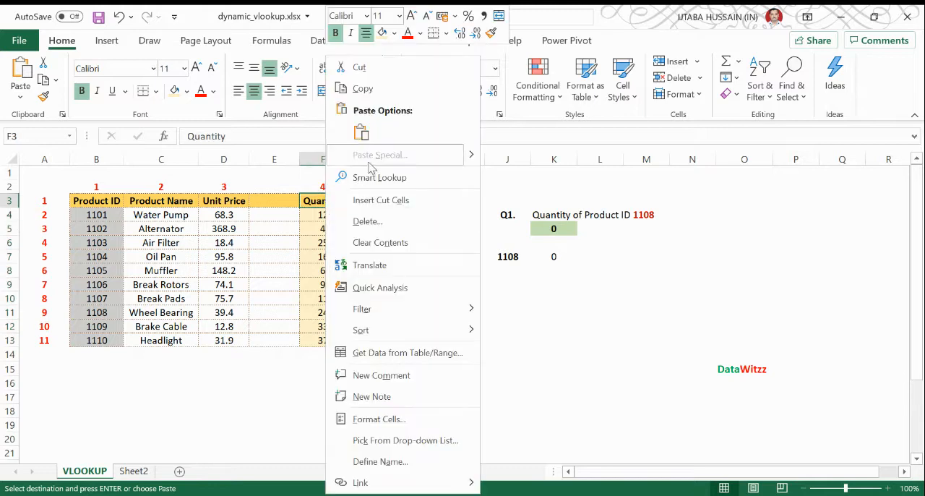
left_click(360, 131)
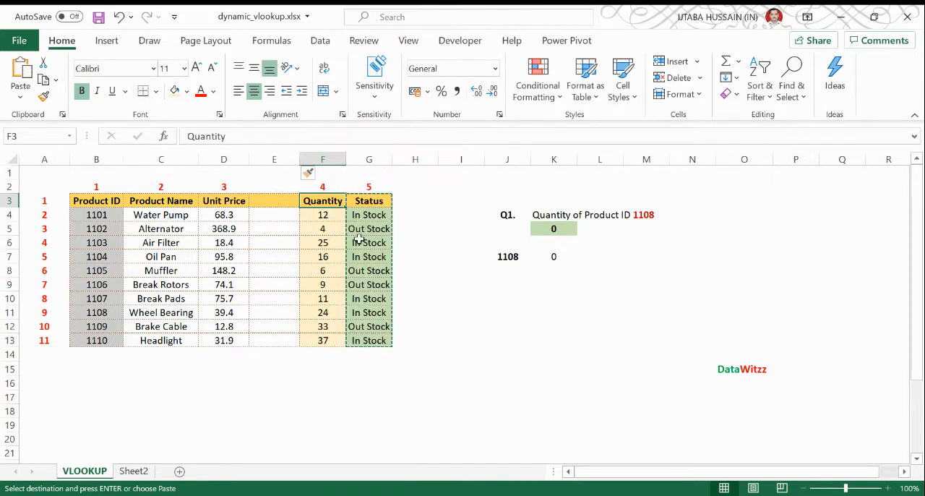
left_click(368, 200)
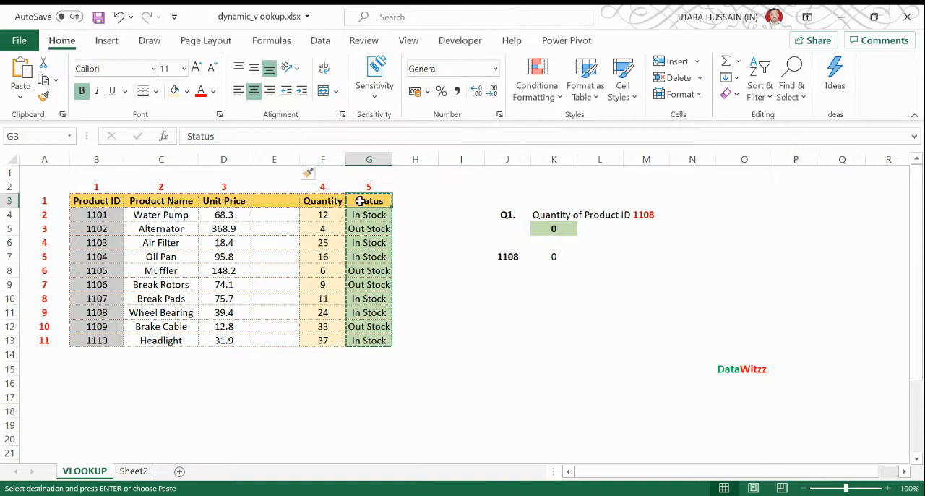
left_click(369, 201)
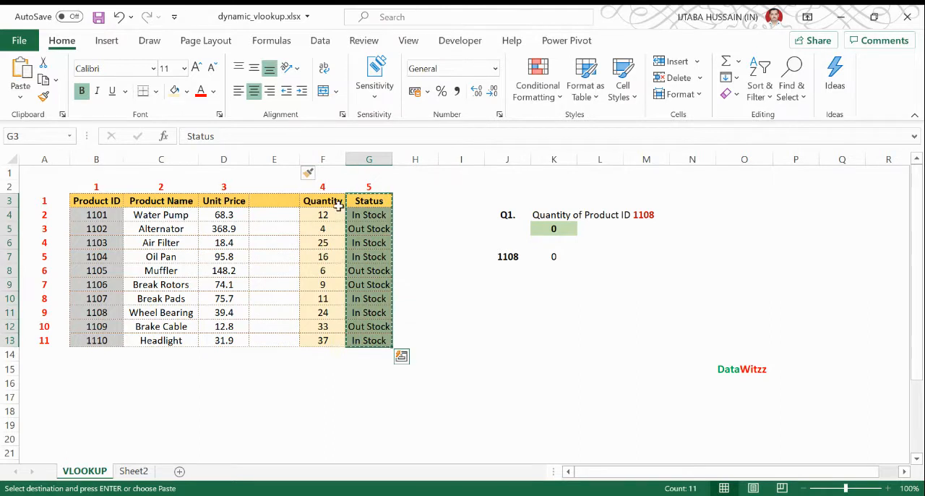
right_click(322, 200)
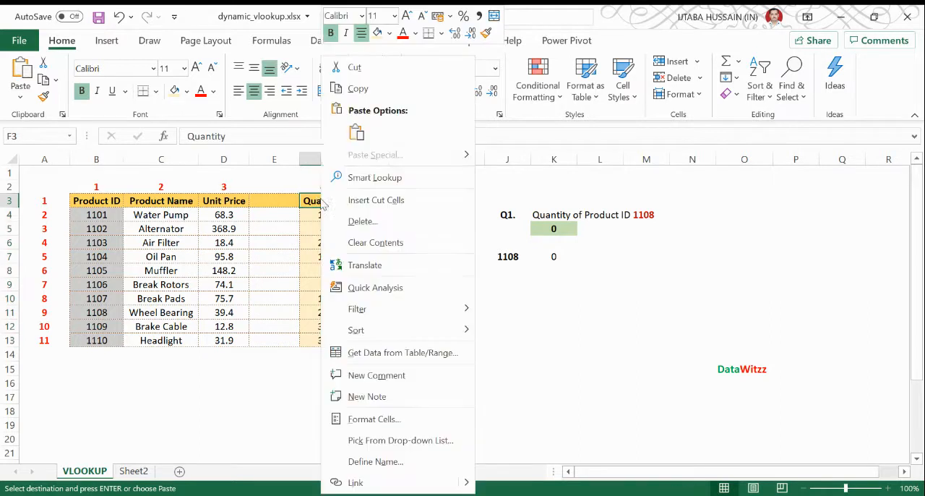
mouse_move(482, 160)
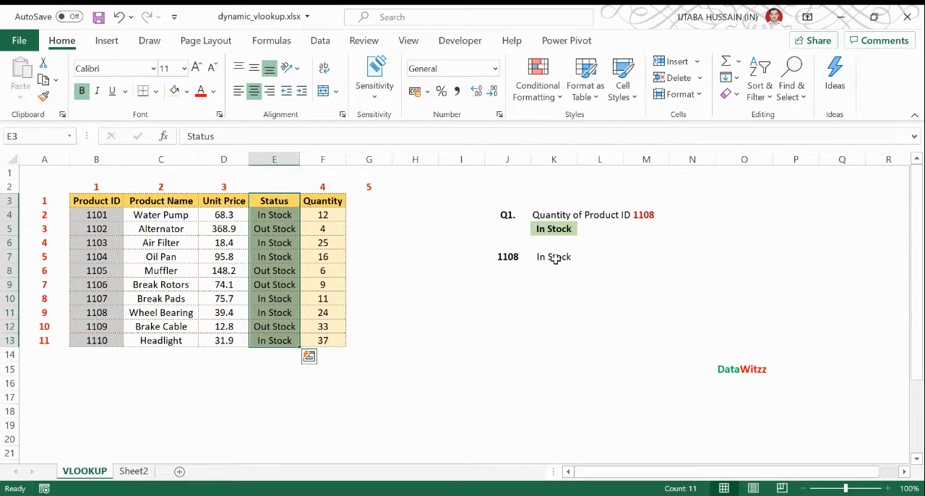
left_click(553, 256)
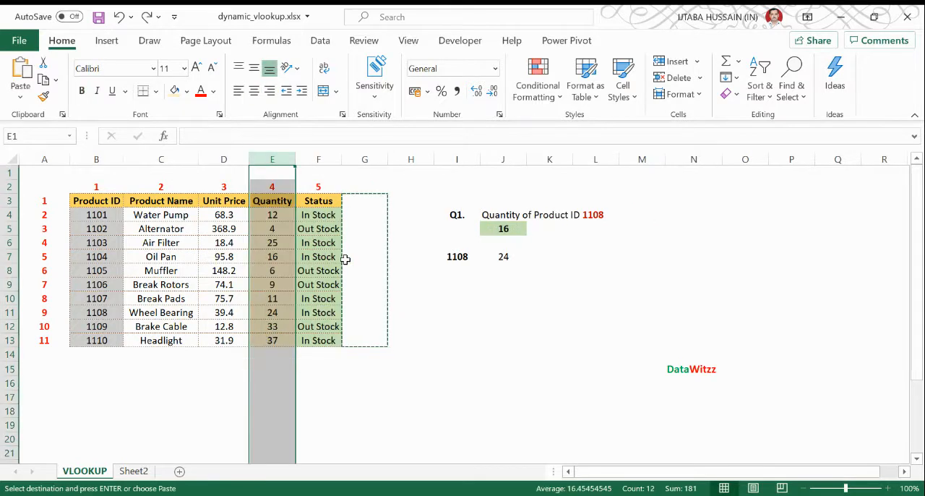
left_click(503, 256)
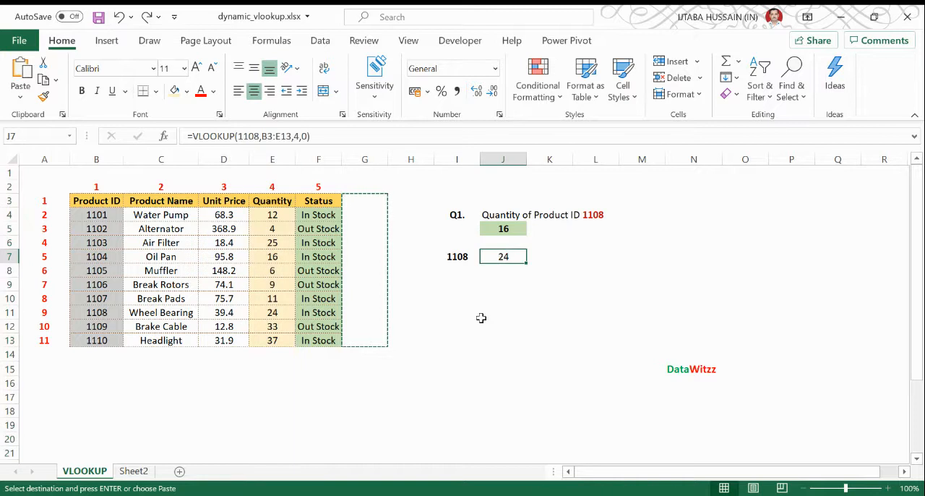
mouse_move(102, 133)
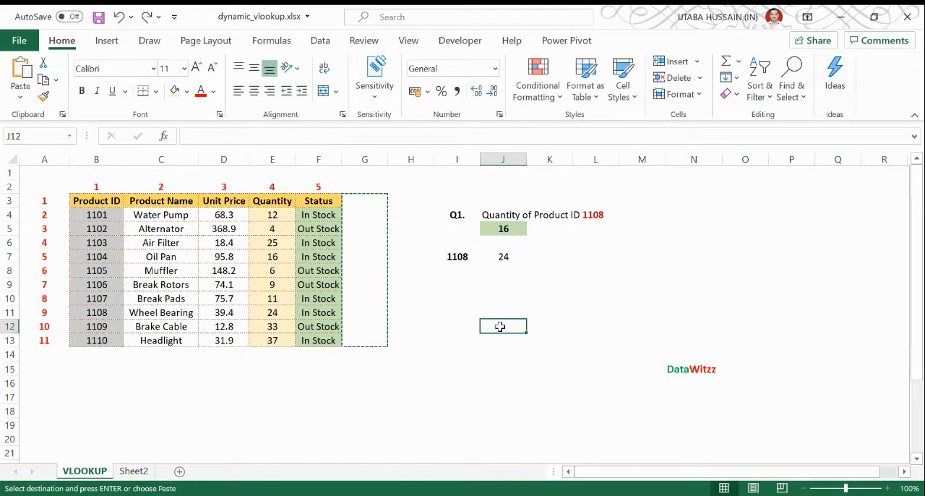
left_click(503, 311)
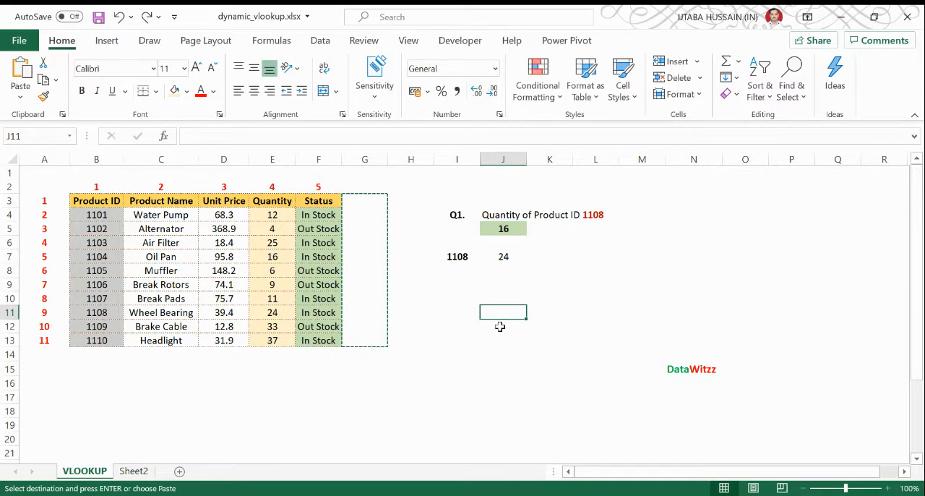
- In J11 enter =MATCH("Quantity",$B$3:$F$3,0), returning column position 4
type("=mat")
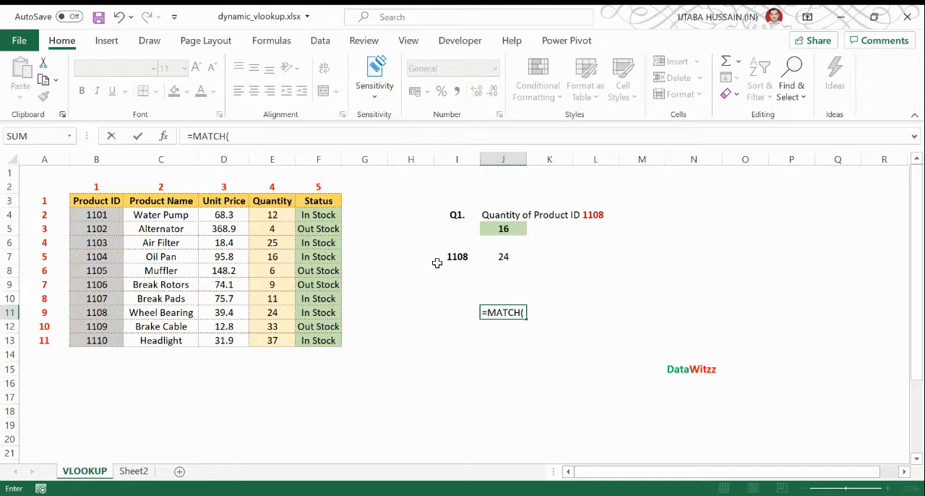
type("\"Quantity")
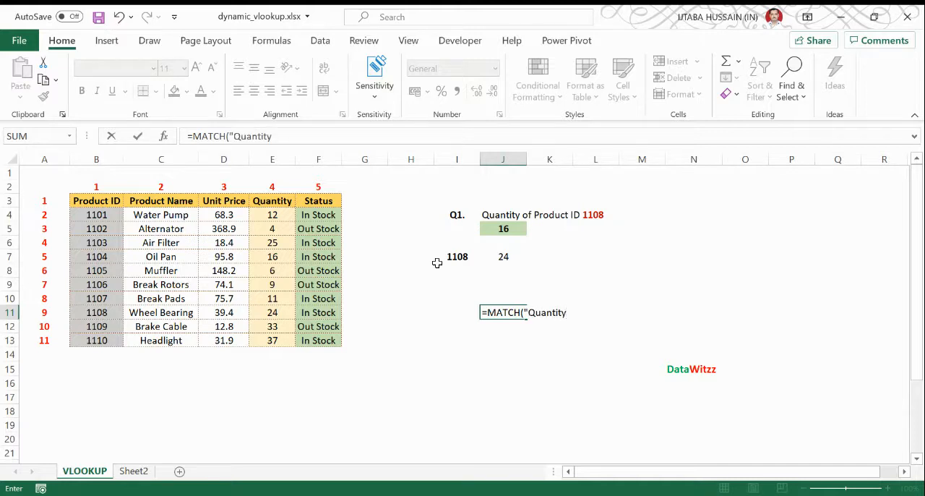
type("\"")
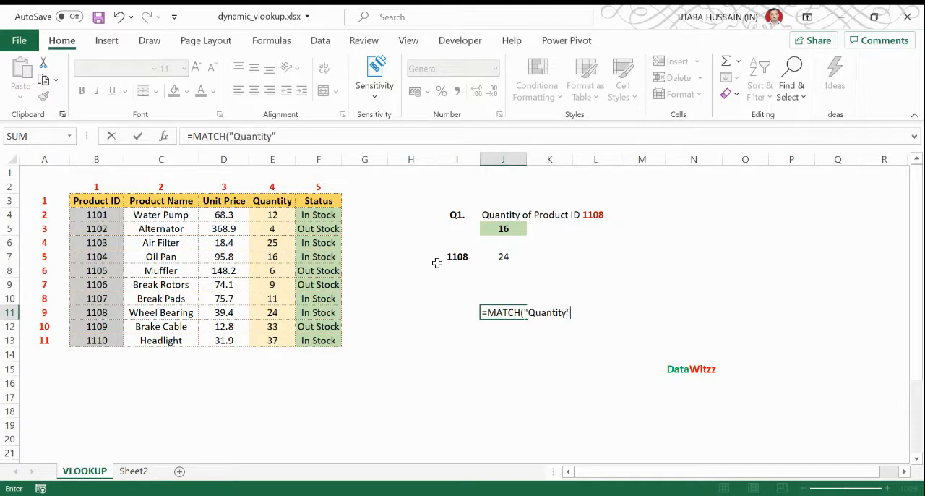
type(",")
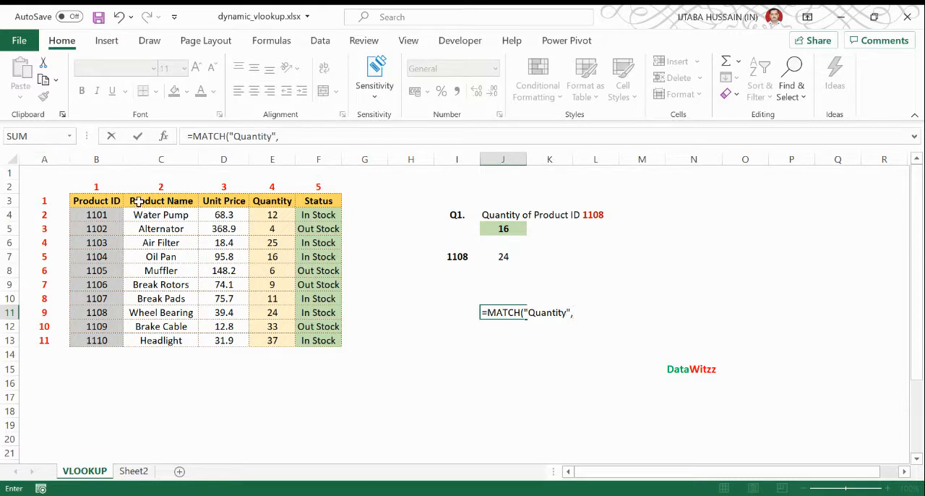
left_click(161, 200)
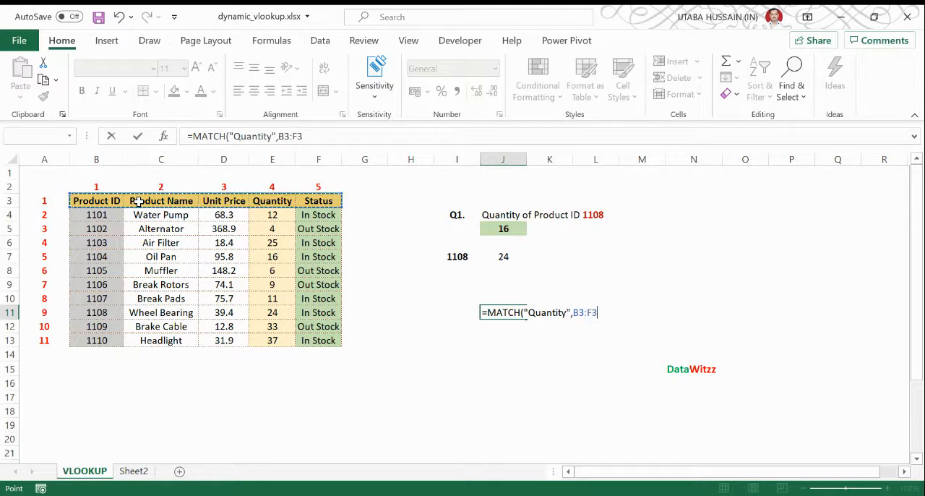
key("f4")
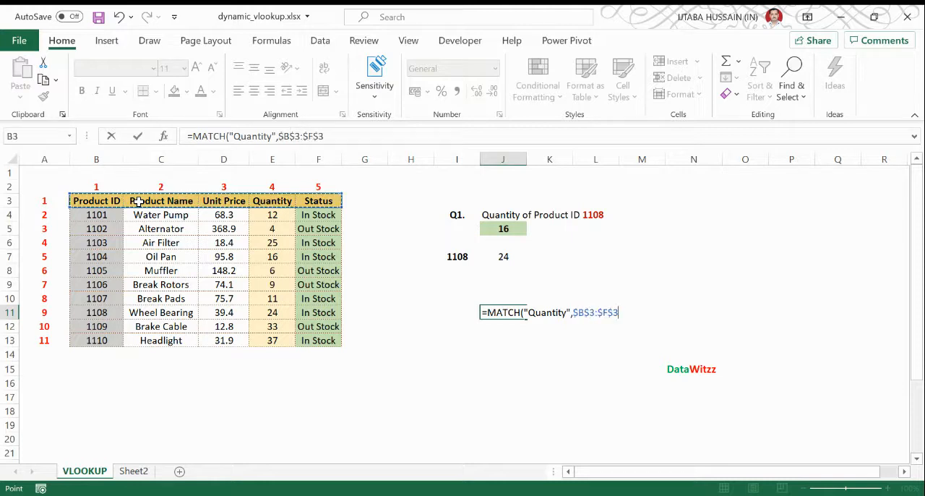
type(",0)")
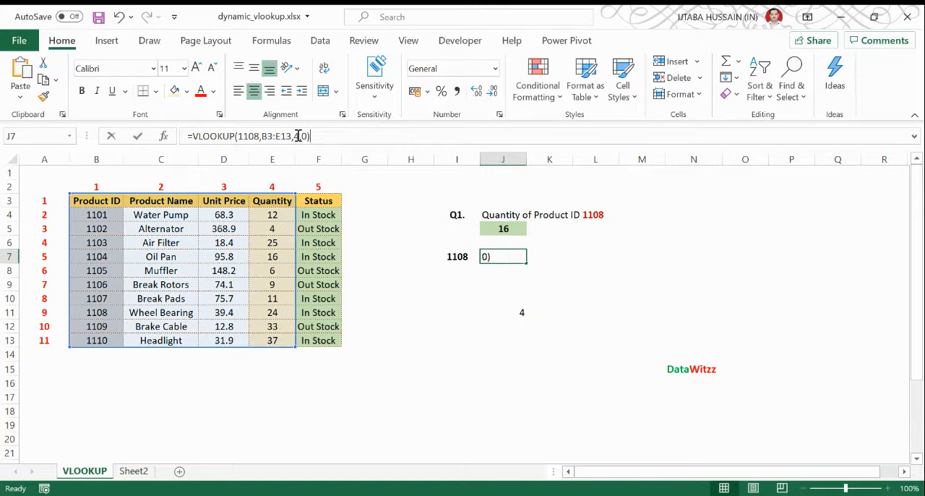
- Replace J7's column index 4 with MATCH("Quantity",$B$3:$F$3,0) and clear the J11 helper formula
type("MATCH(\"Quantity\",$B$3:$F$3,0)")
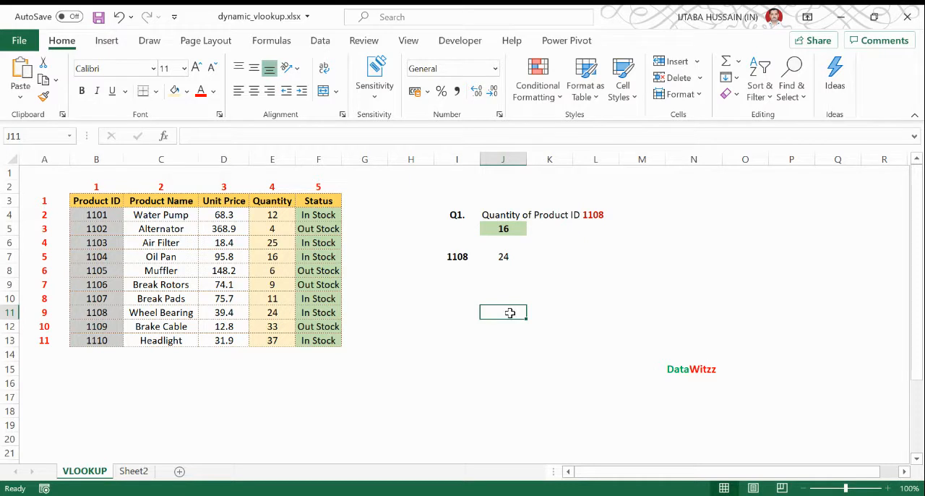
mouse_move(385, 210)
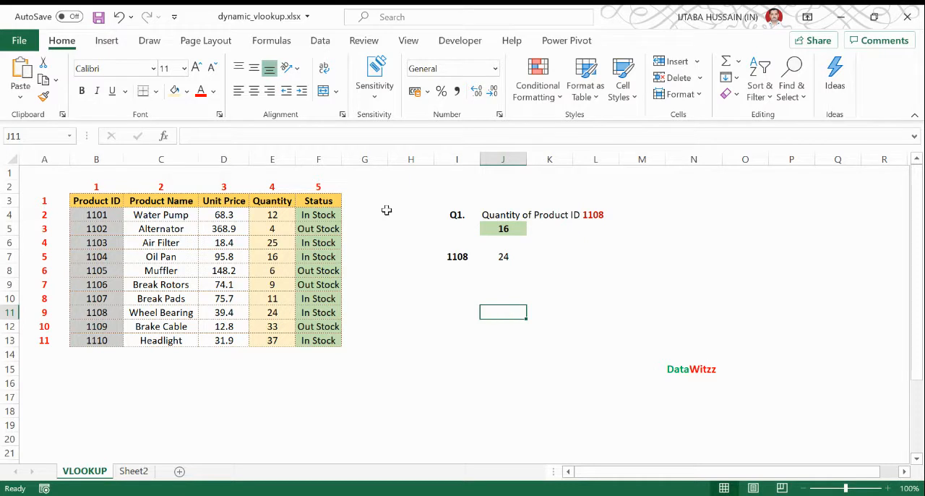
mouse_move(418, 319)
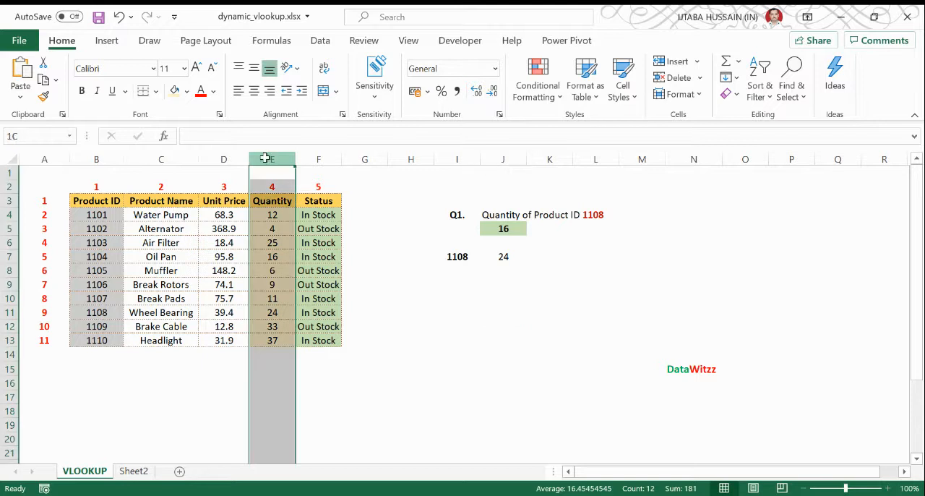
- Insert a blank column before Quantity and confirm the MATCH-based 1108 lookup still shows 24
left_click(272, 172)
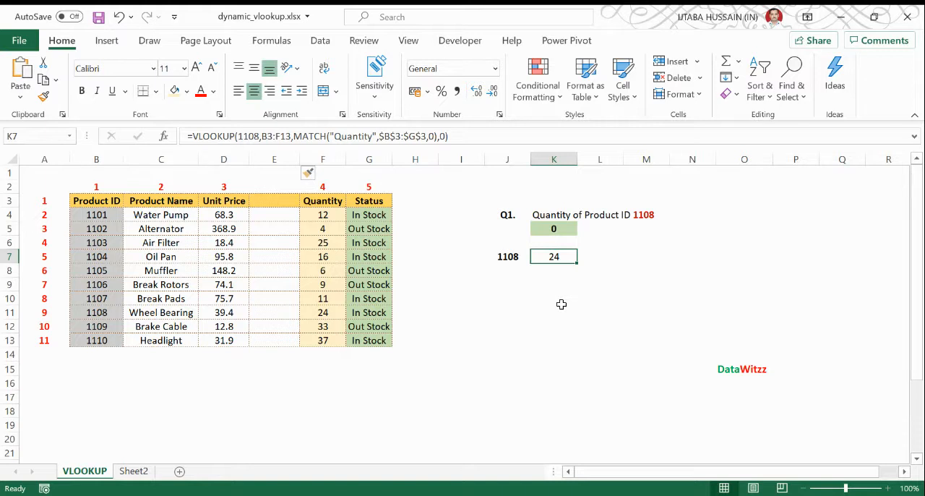
mouse_move(441, 255)
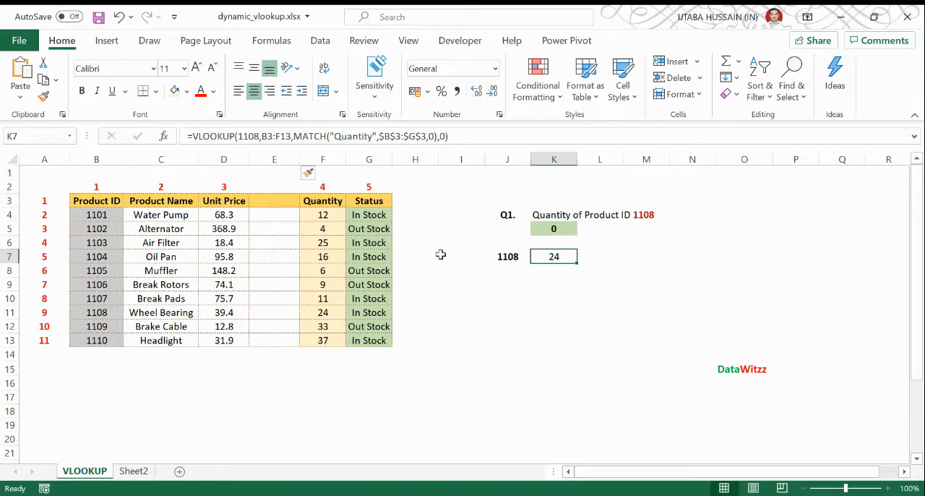
mouse_move(392, 201)
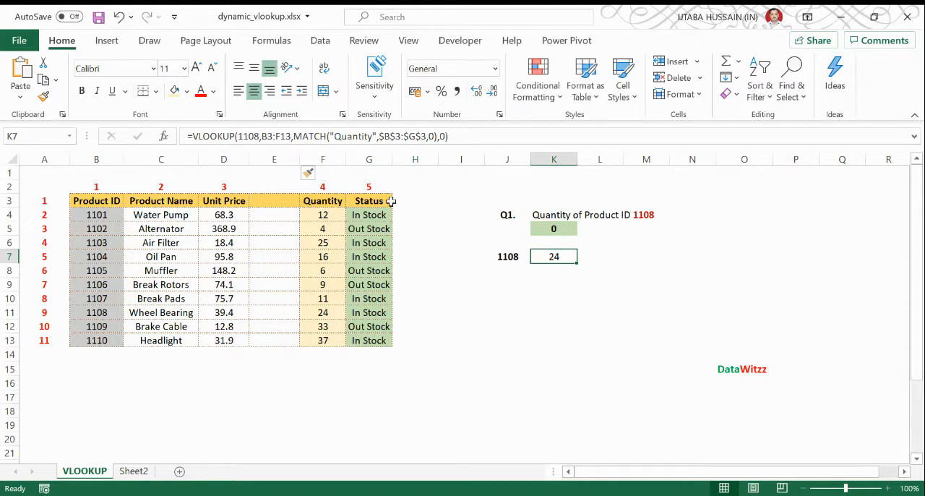
mouse_move(623, 283)
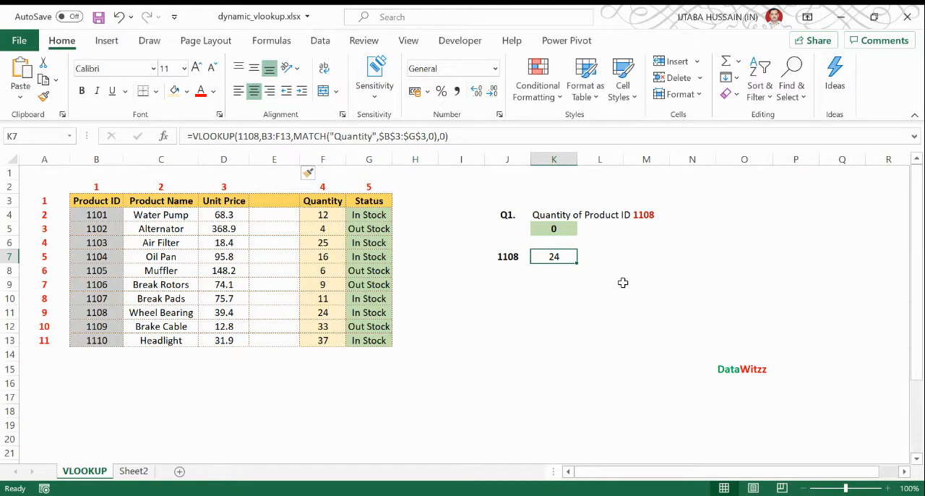
mouse_move(575, 298)
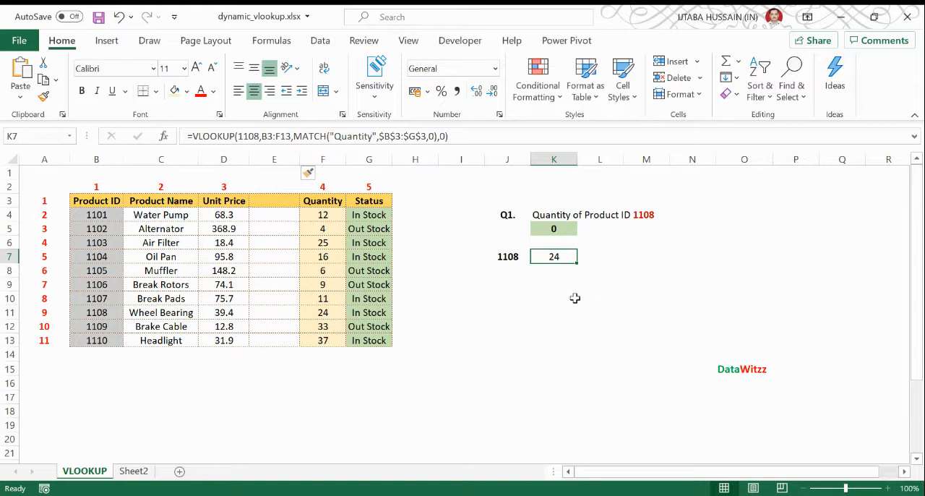
left_click(554, 299)
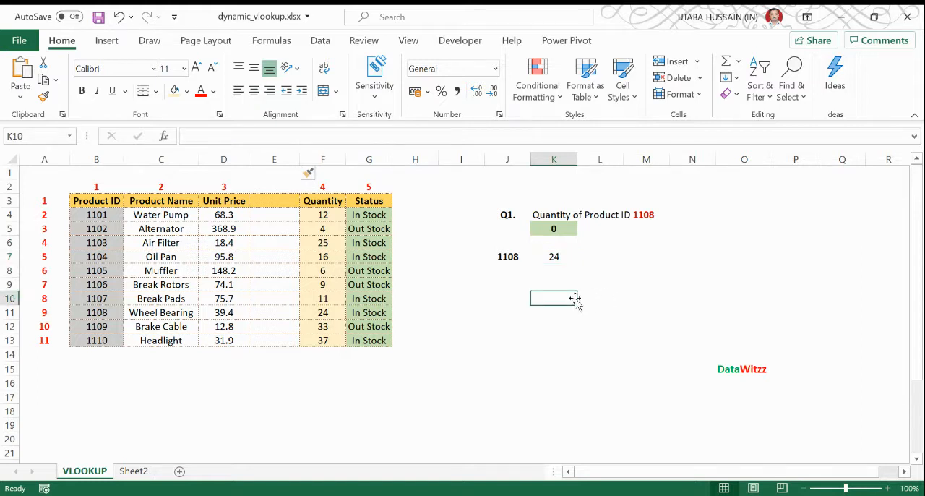